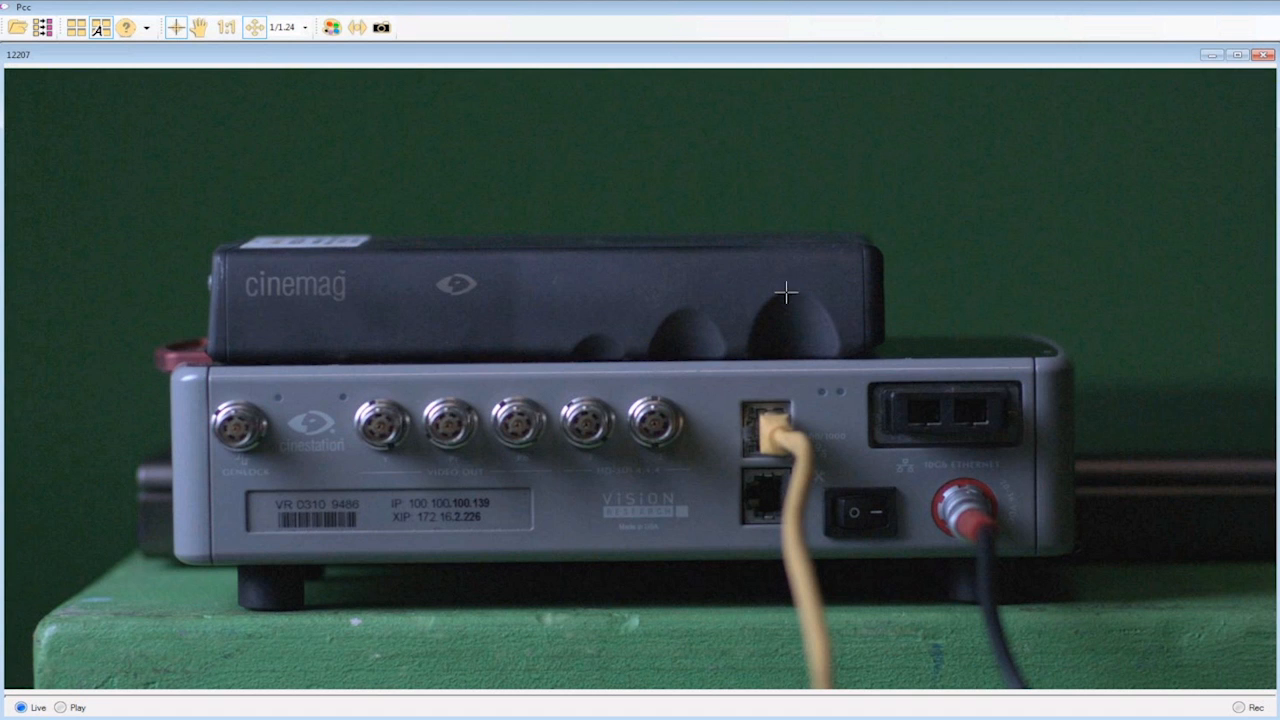
mouse_move(1012, 192)
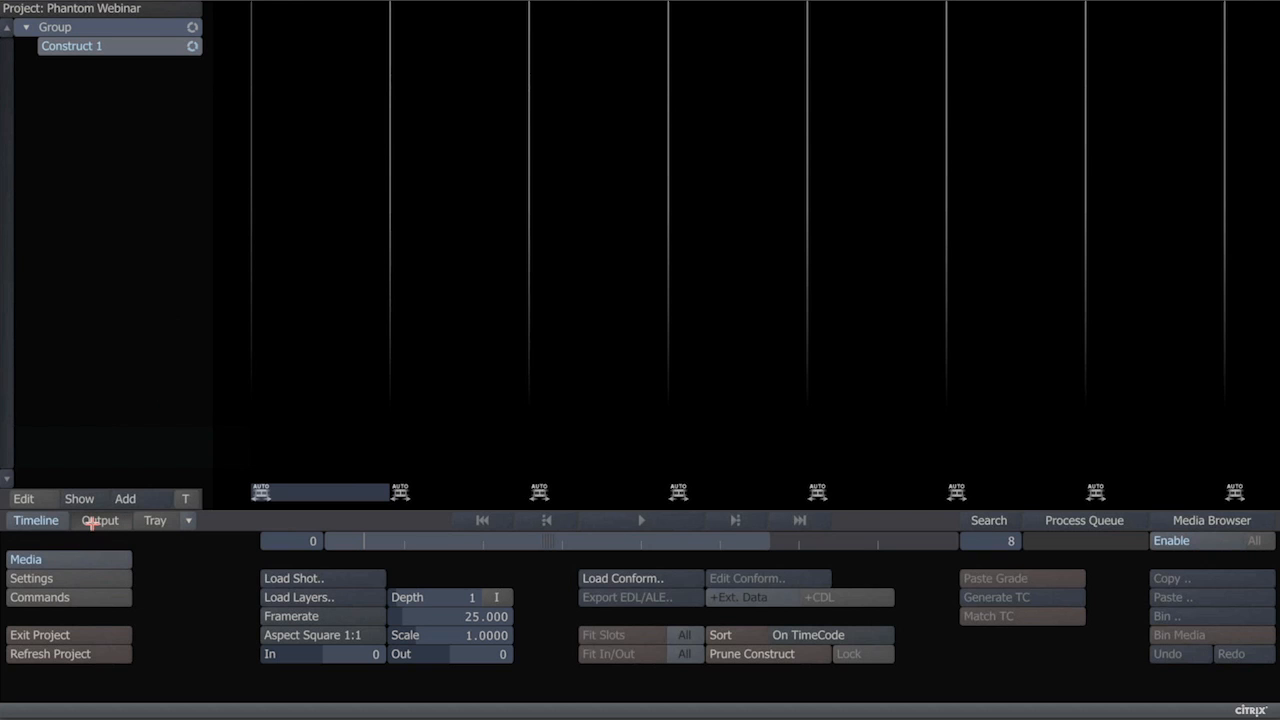
Step: Set Construct 1's output frame rate to 25 fps in the output settings
left_click(100, 520)
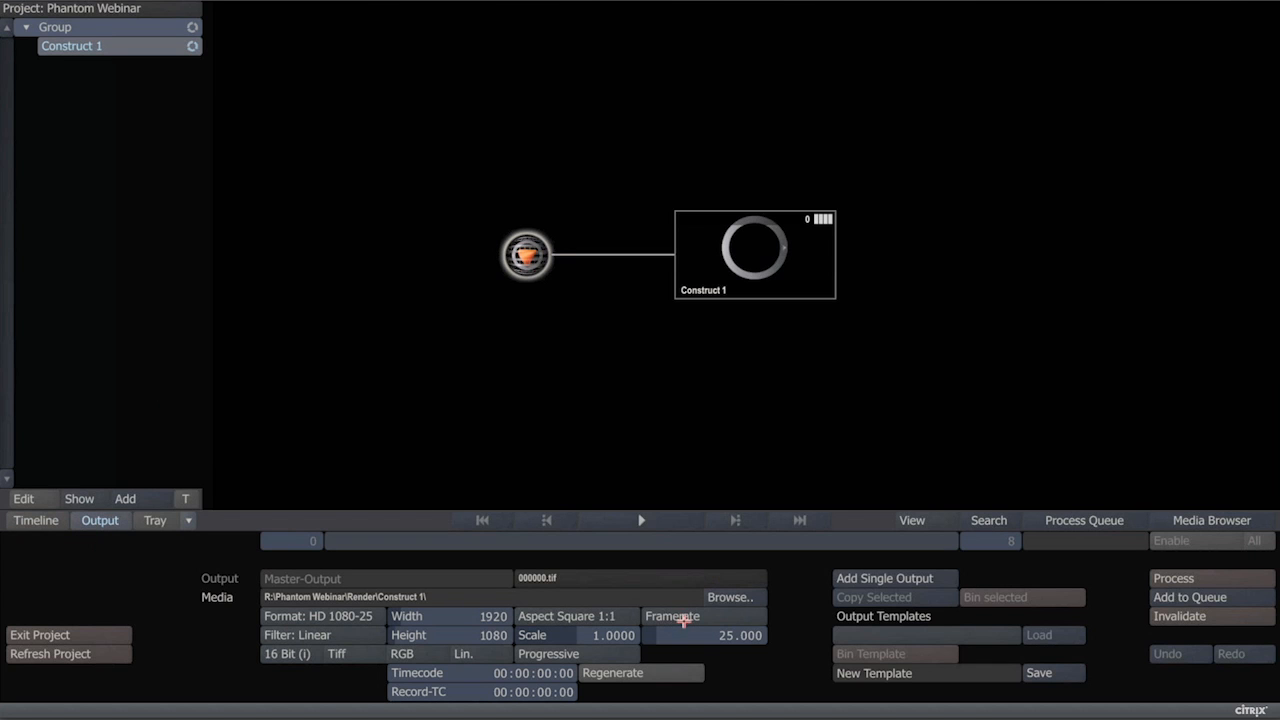
left_click(672, 616)
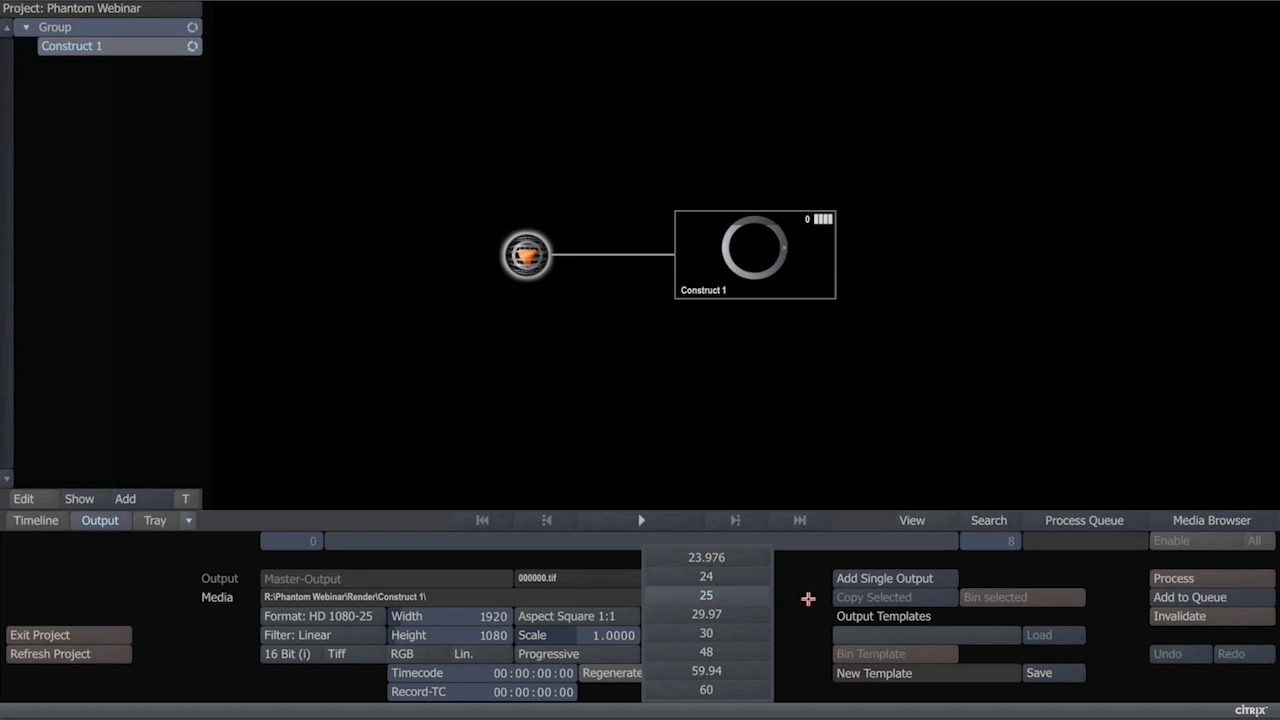
left_click(706, 594)
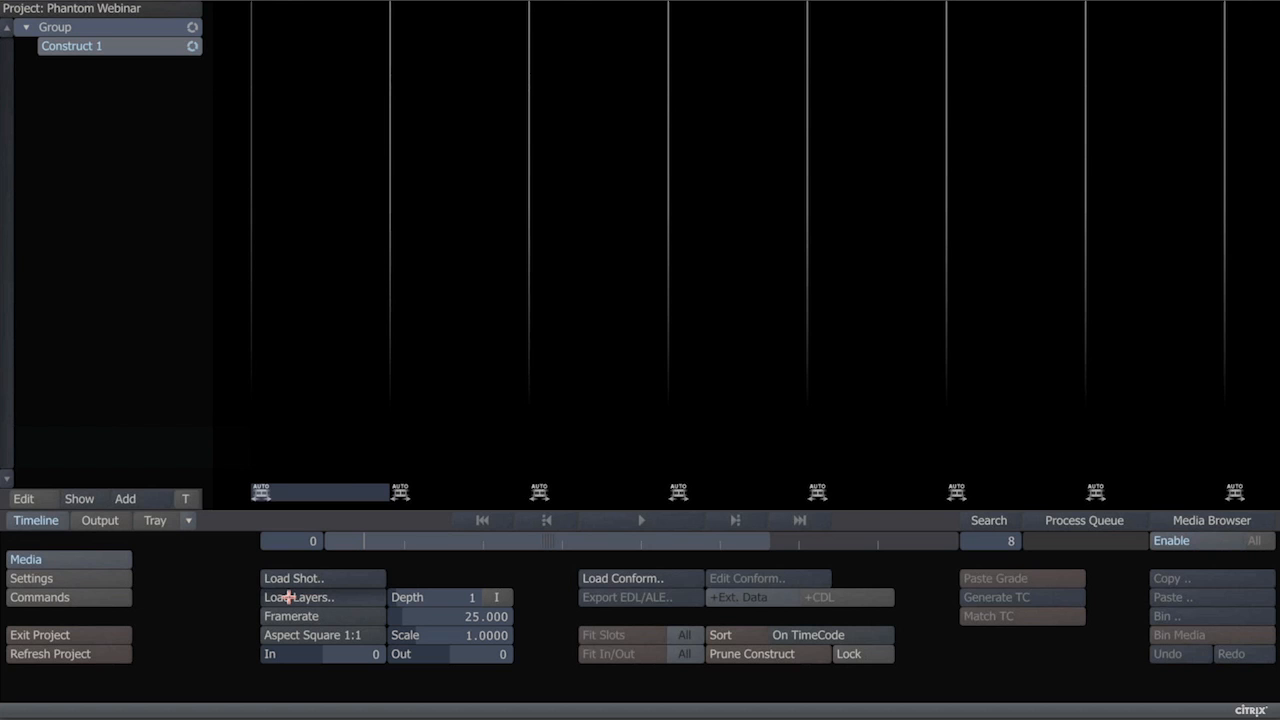
Step: Start loading footage as a layer from the Cam A Mag 0011 folder
left_click(296, 596)
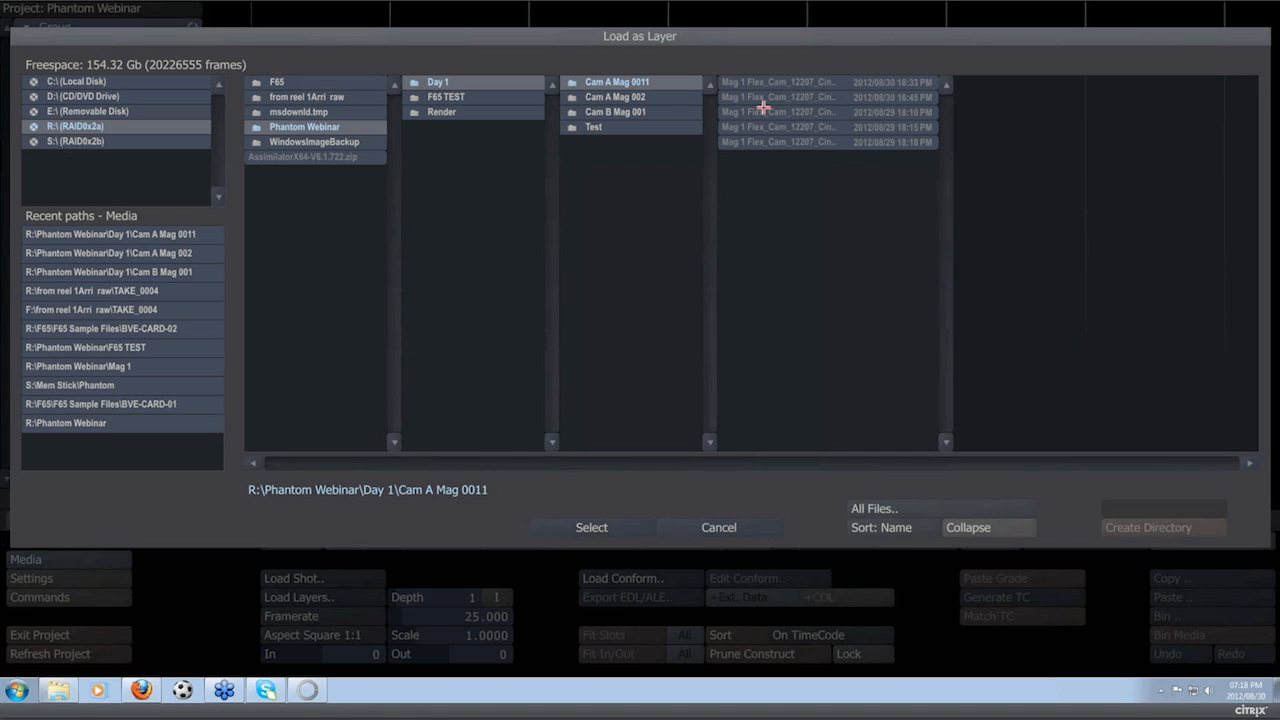
mouse_move(838, 340)
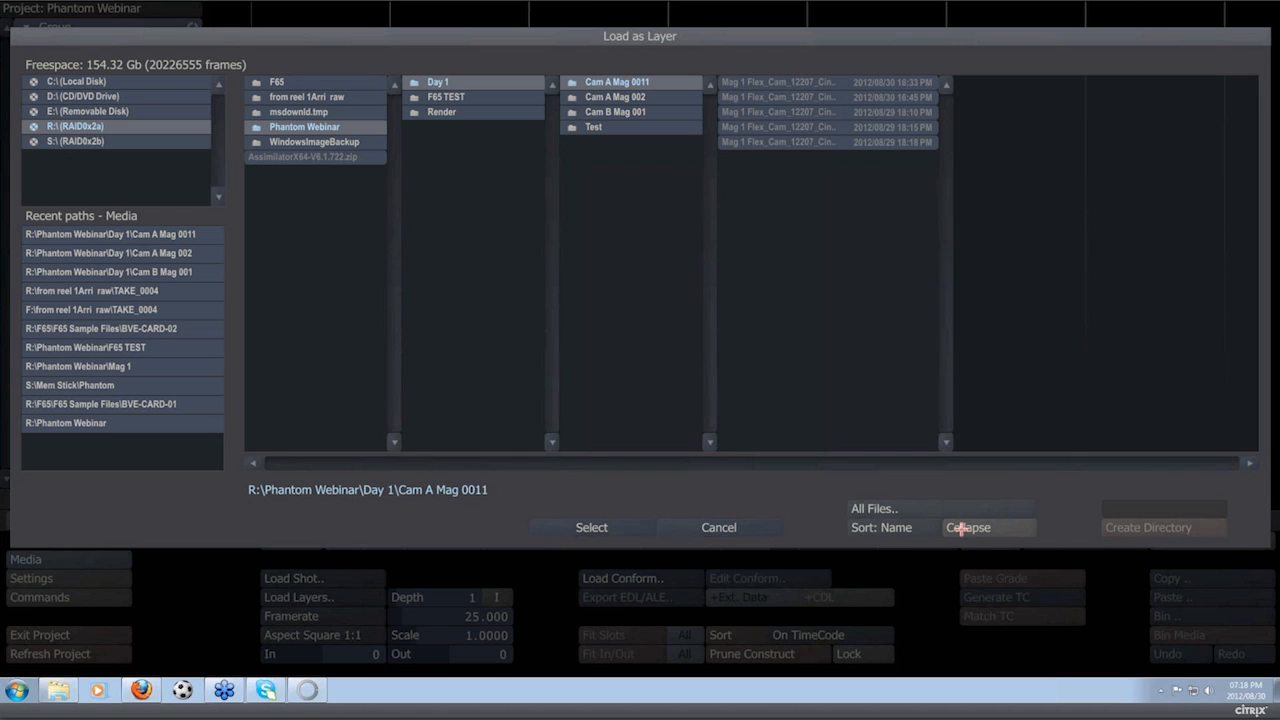
mouse_move(964, 538)
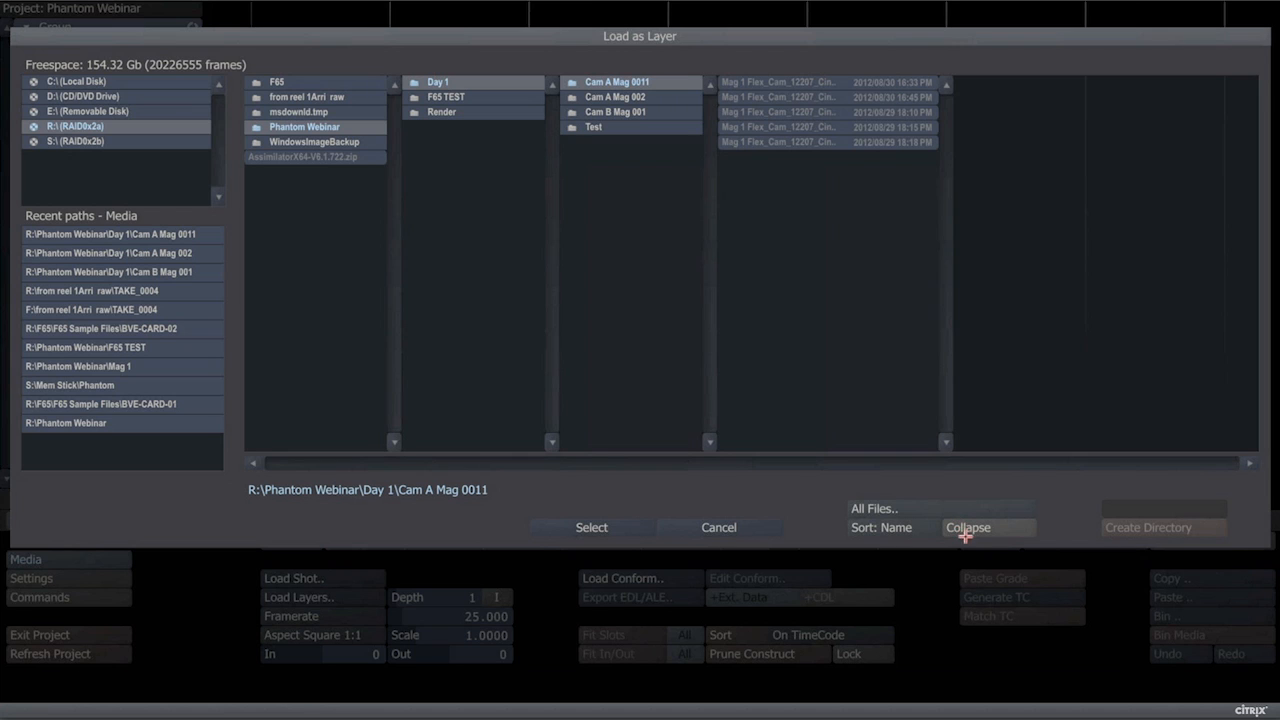